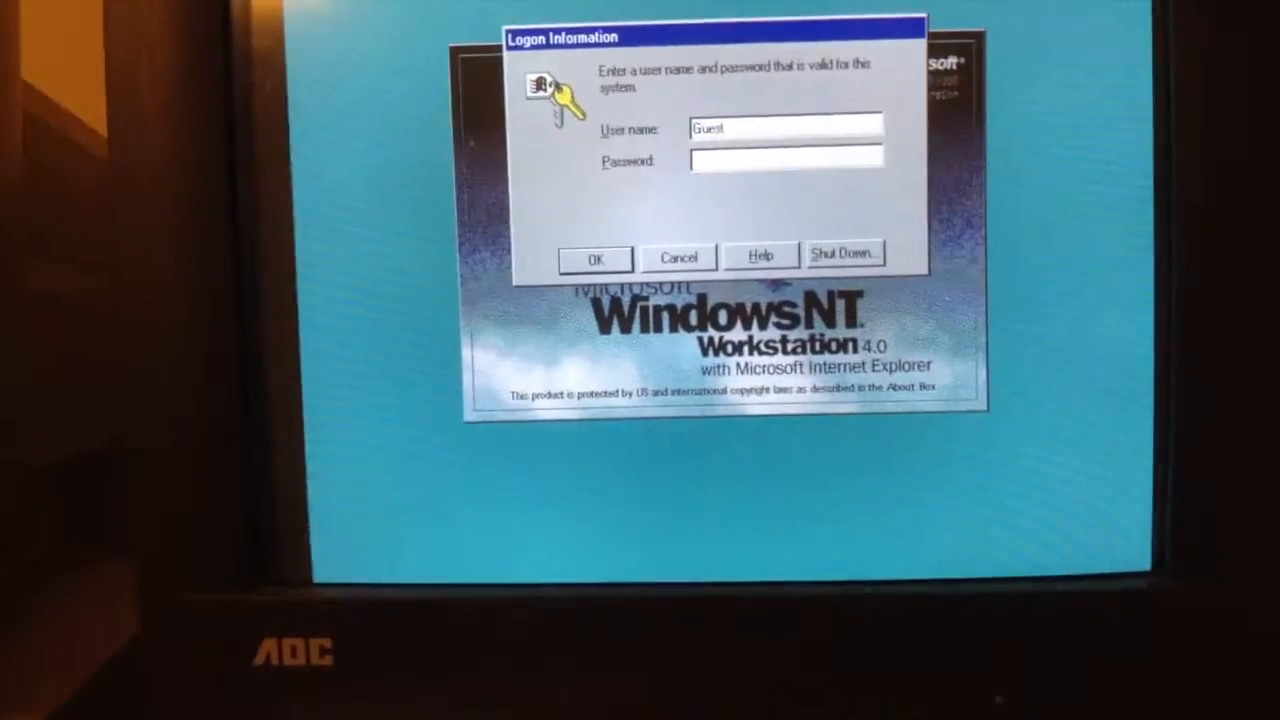
# Submit the logon as Guest with a blank password via OK.
pyautogui.click(594, 256)
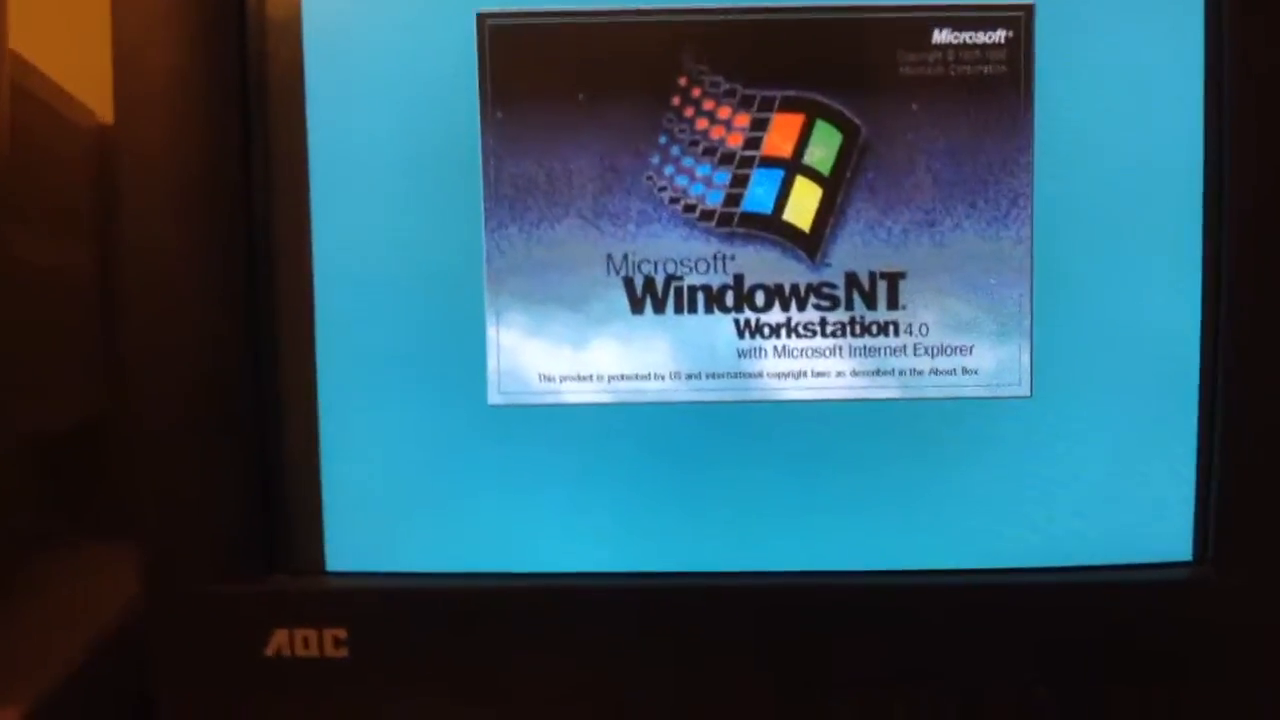